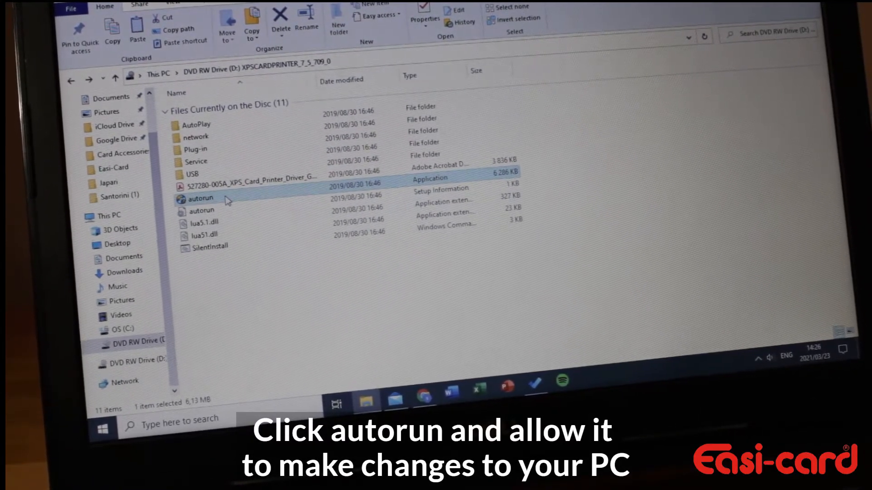
- Launch the printer installer from the disc's autorun application
{"action": "double_click", "coordinate": [199, 197]}
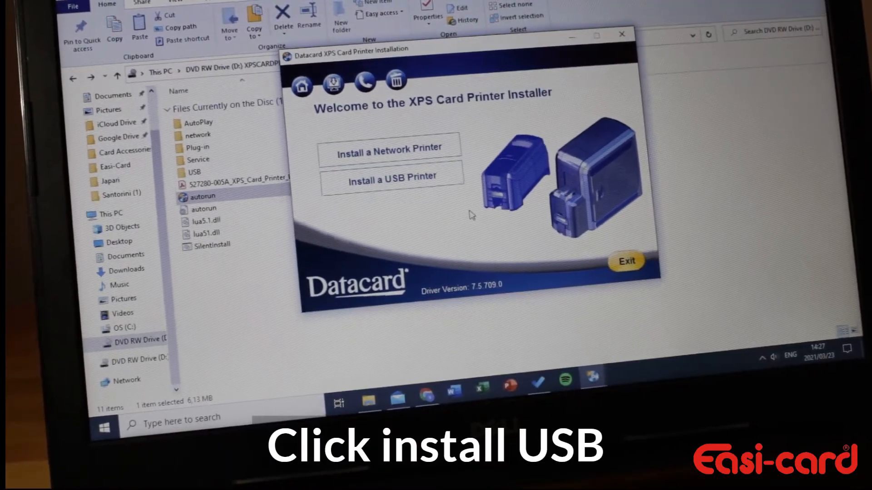
- Choose 'Install a USB Printer' and accept the licence agreement to begin preparing the computer
{"action": "left_click", "coordinate": [391, 182]}
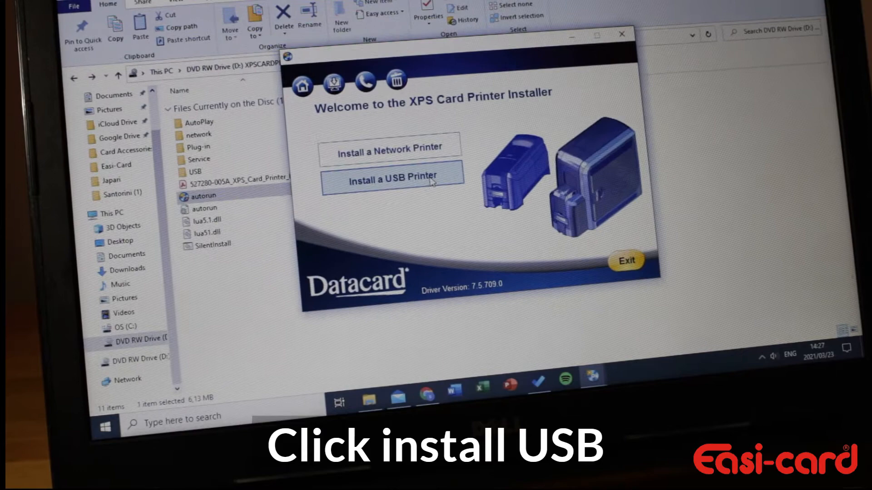
{"action": "left_click", "coordinate": [390, 180]}
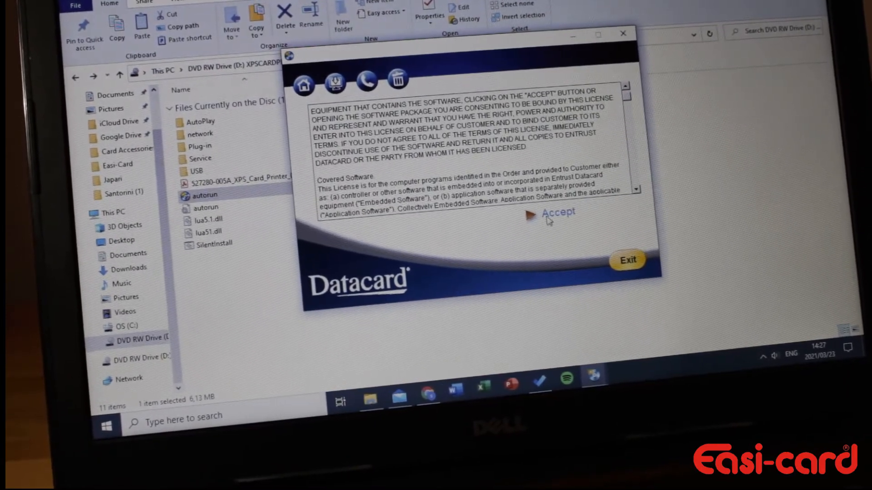
{"action": "left_click", "coordinate": [557, 212]}
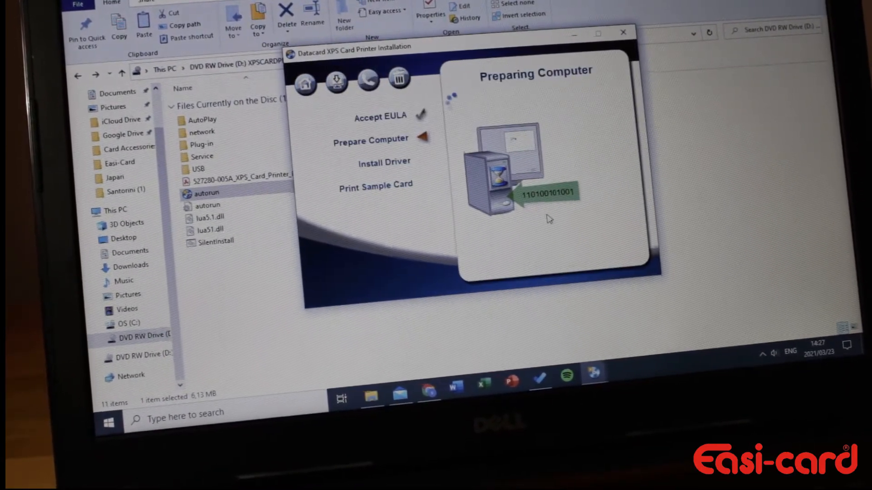